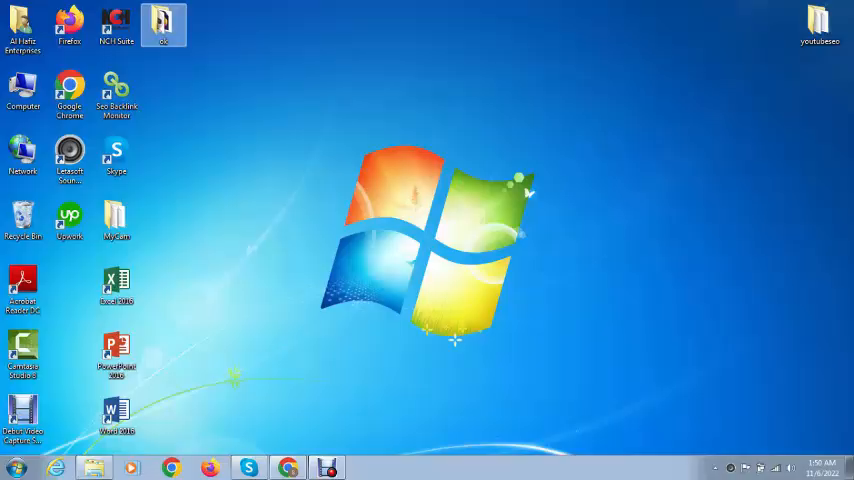
Launch Money Robot Submitter from its shortcut in the Money Robot shortcuts folder
double_click(164, 24)
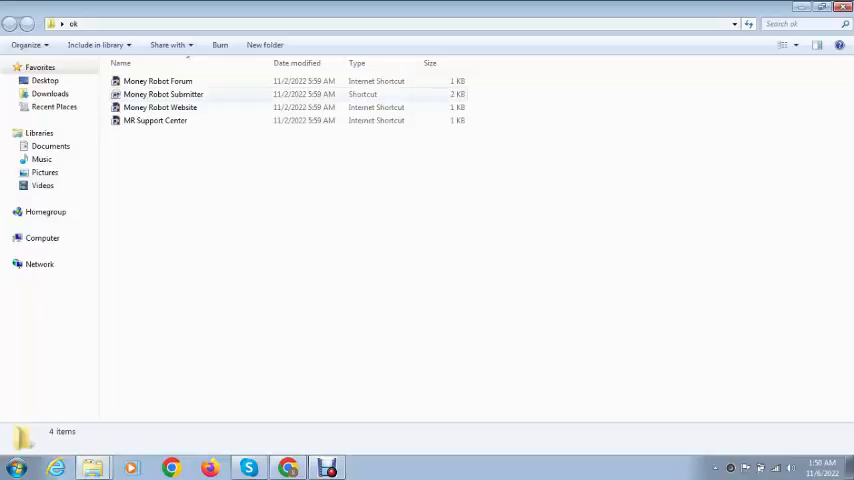
double_click(164, 94)
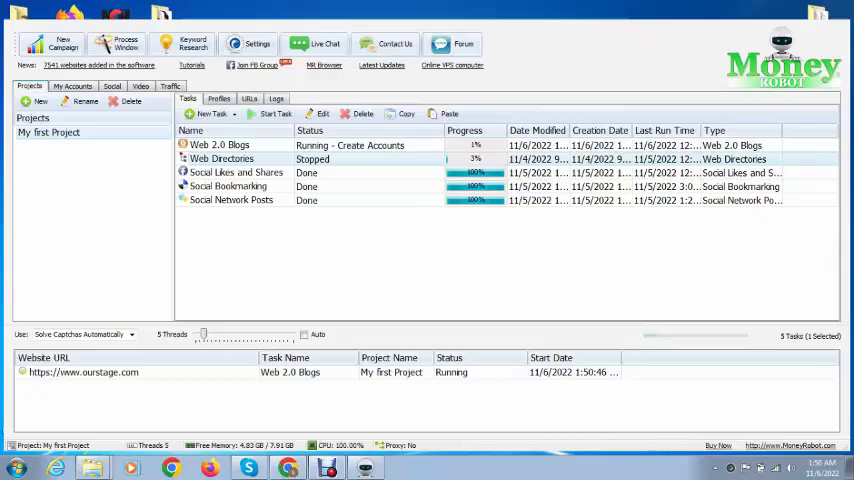
Show the Web 2.0 Blogs task editor with its article and blog site list
left_click(276, 112)
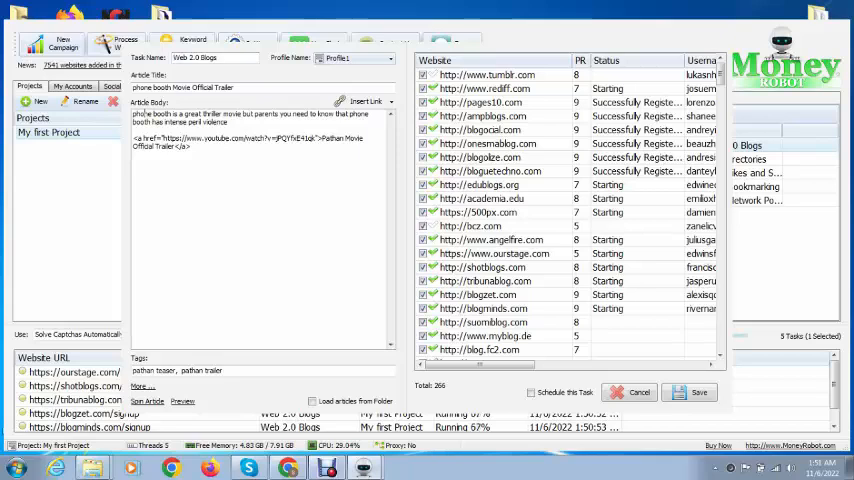
Reveal the Username and Password columns of the blog site grid to review generated accounts
double_click(248, 140)
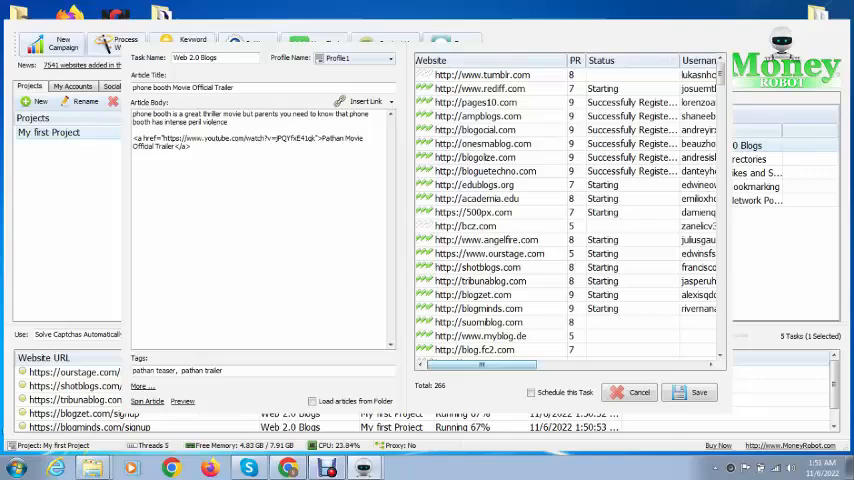
scroll("right", 3)
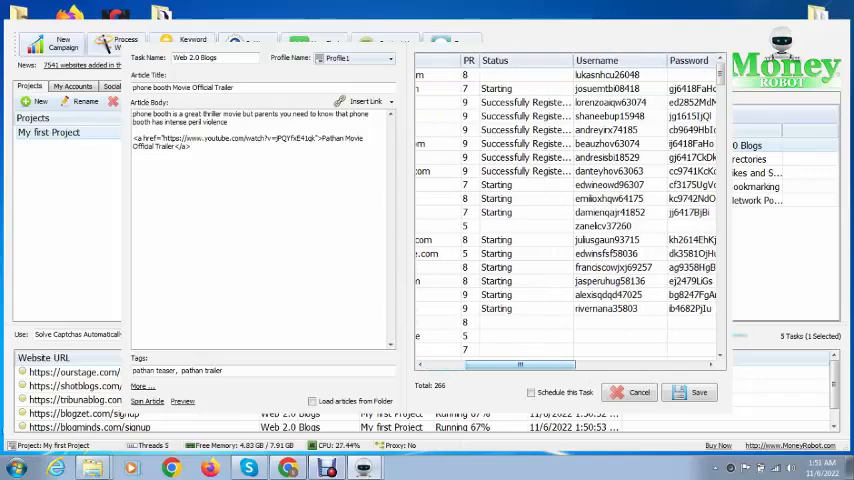
scroll("right", 3)
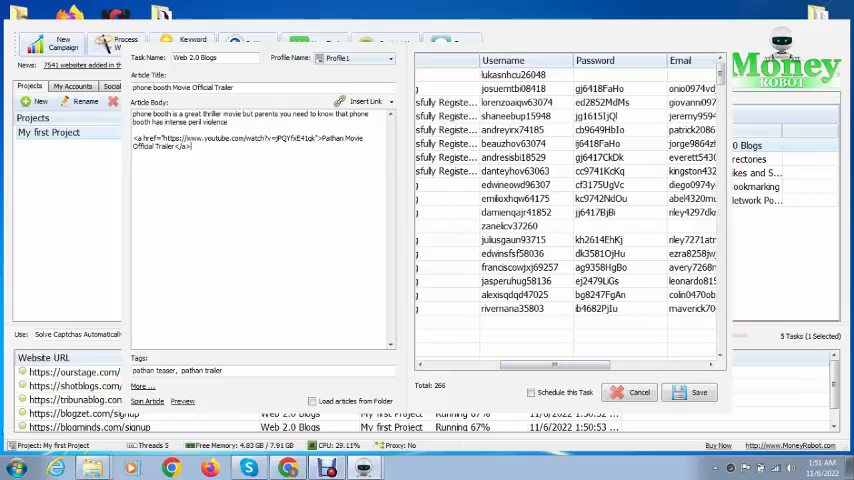
scroll("right", 3)
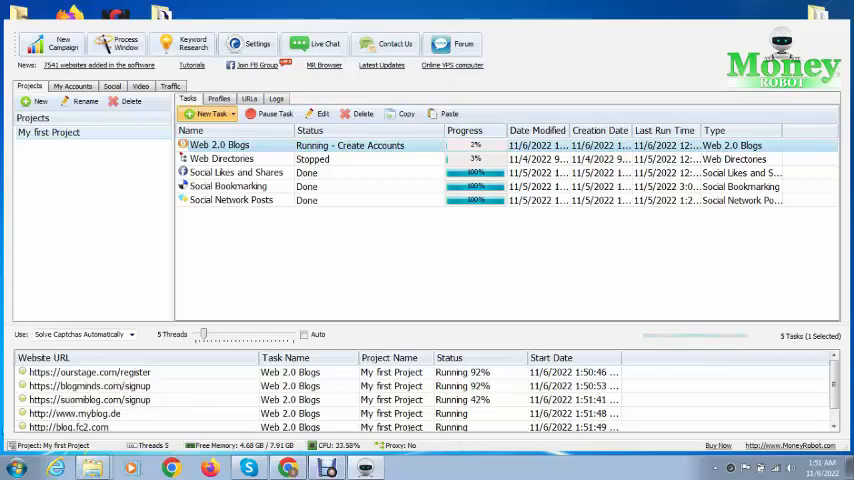
Switch to Chrome with a new blank tab while the Web 2.0 Blogs task keeps running
left_click(272, 112)
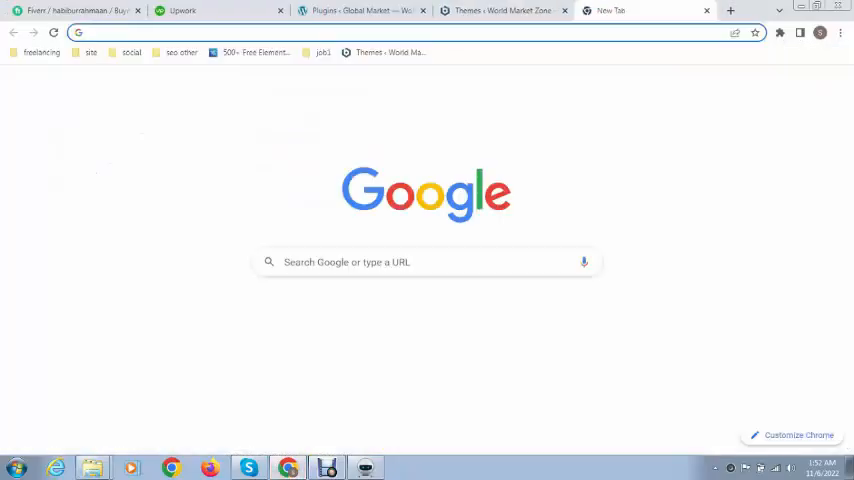
Search Google for 'money robot' and load the official moneyrobot.com site
type("money")
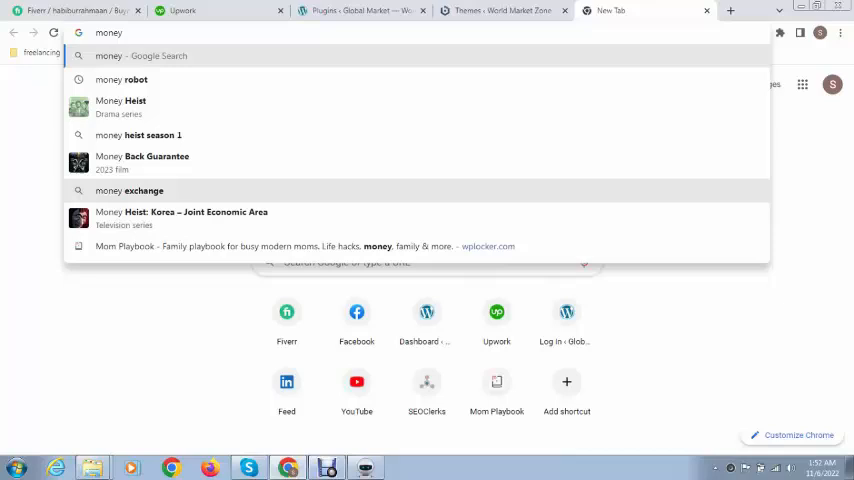
left_click(120, 80)
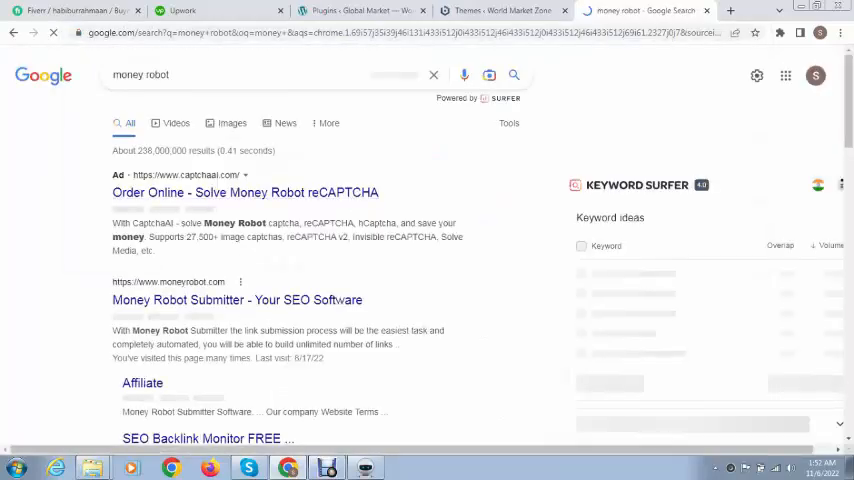
left_click(236, 300)
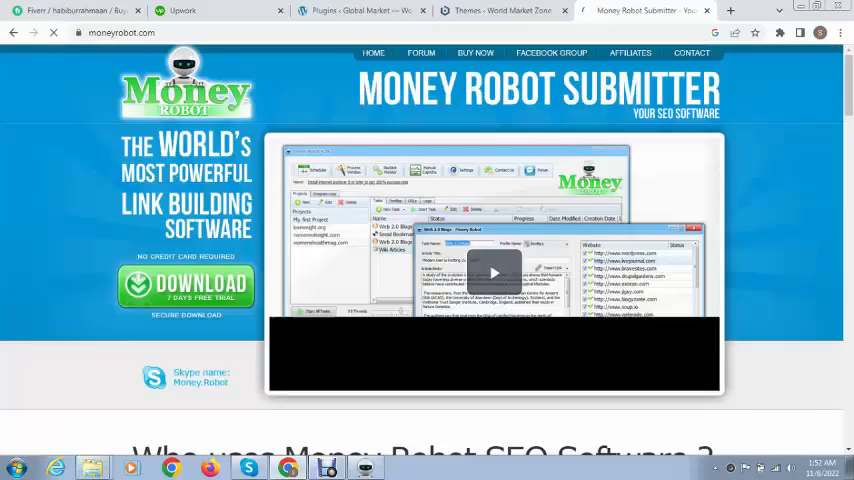
Show the Buy Now pricing page with the $67 monthly and $497 lifetime options
left_click(474, 52)
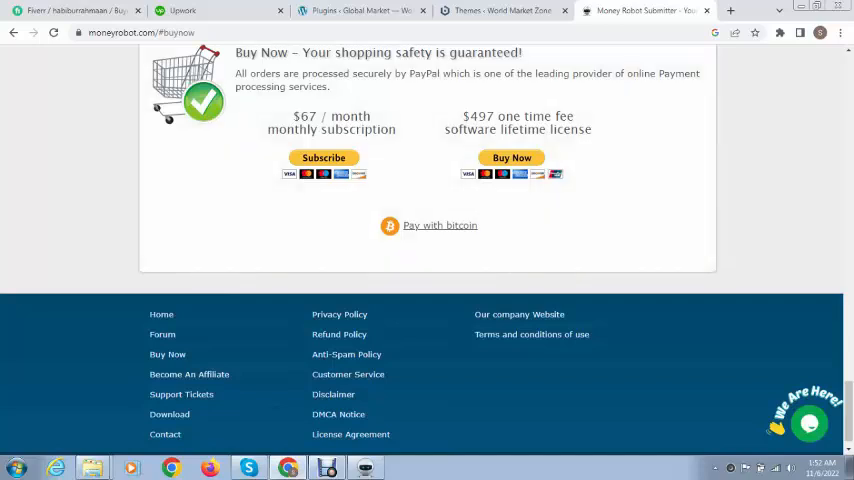
scroll("up", 3)
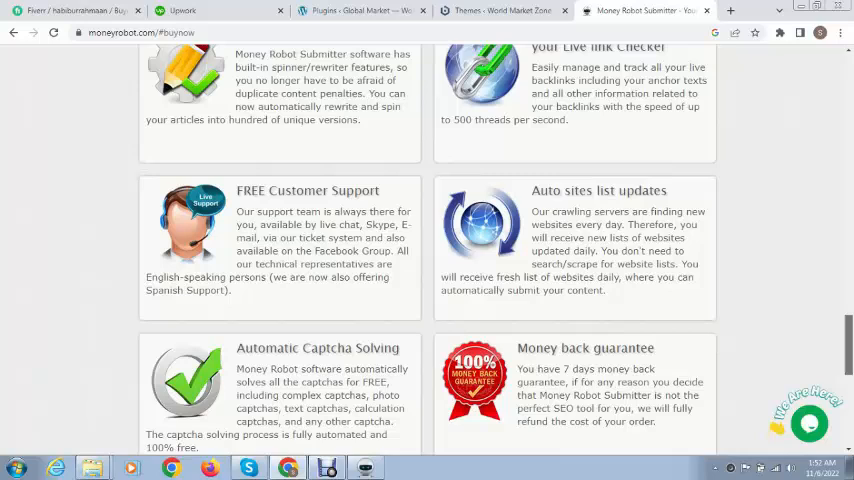